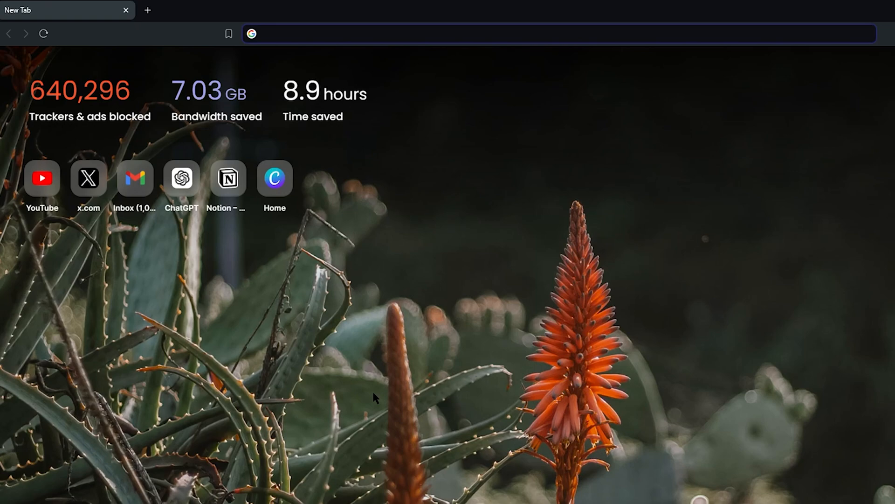
Go to rocketx.exchange in Brave, pass the Cloudflare human check, and launch the swap app.
type("https://www.rocketx.exchange/")
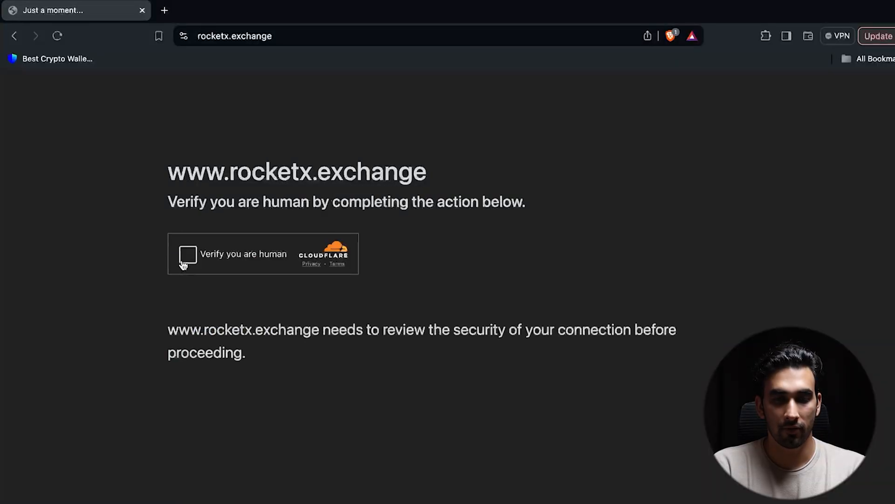
left_click(187, 254)
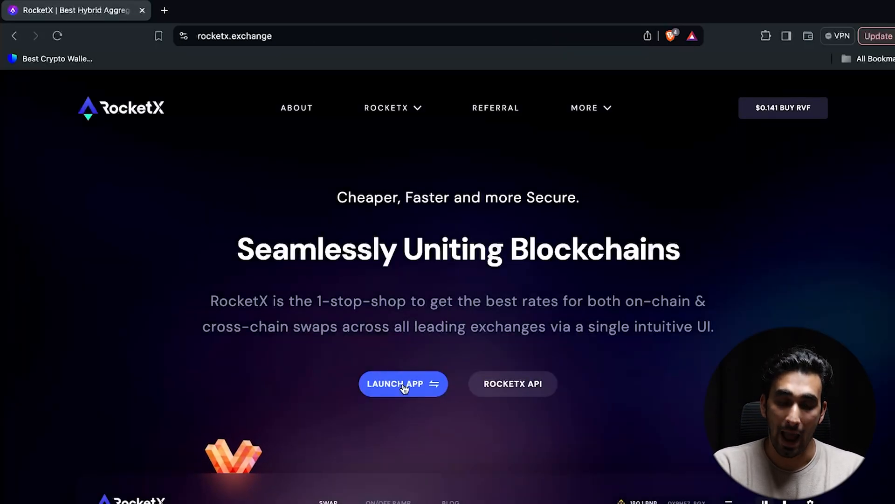
left_click(403, 383)
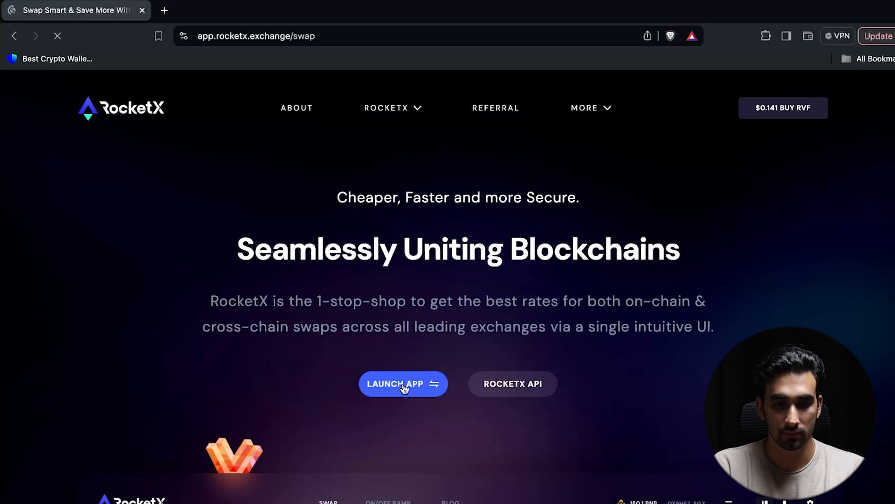
Set the swap source to ATOM on Cosmos and the destination to BNB on BNB Chain.
left_click(403, 384)
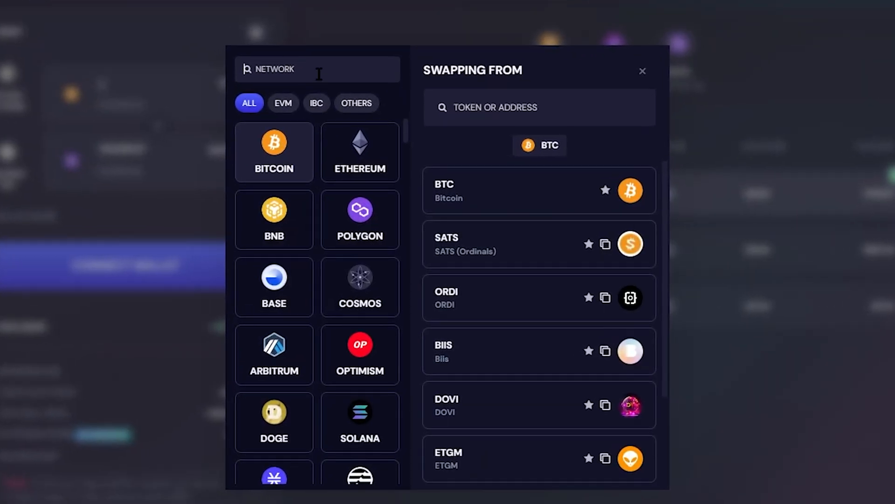
type("COS")
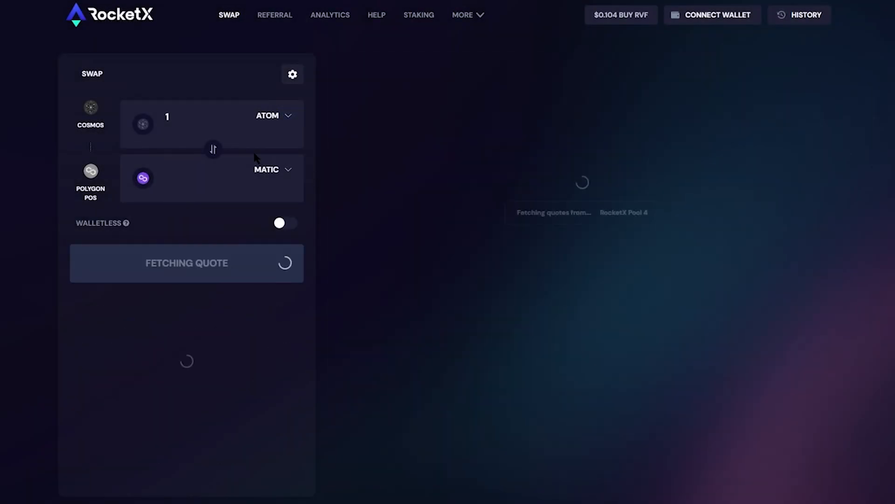
left_click(165, 123)
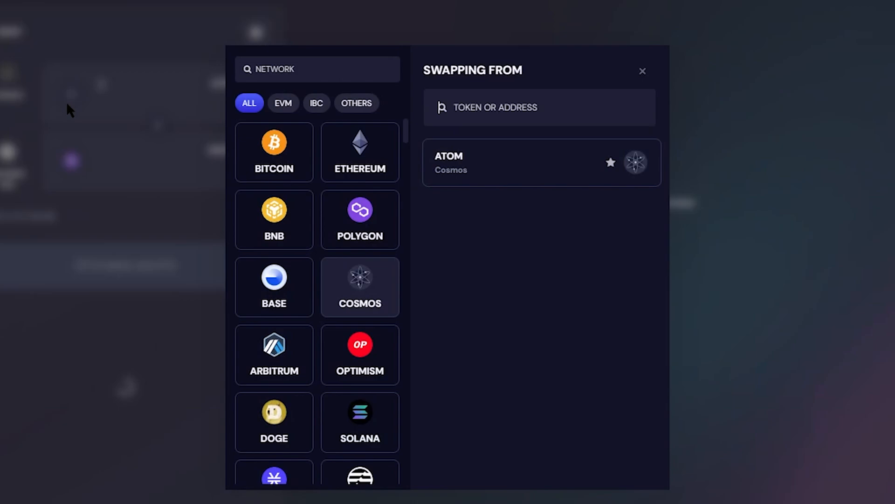
type("A")
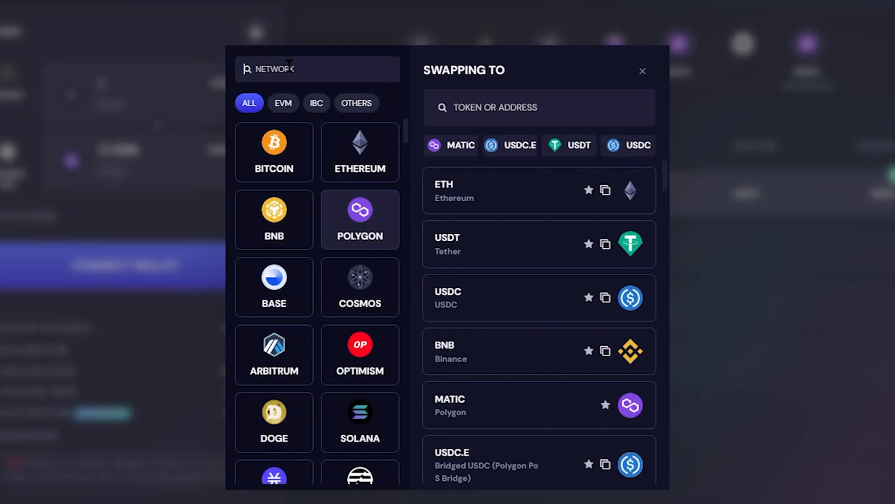
type("BNB")
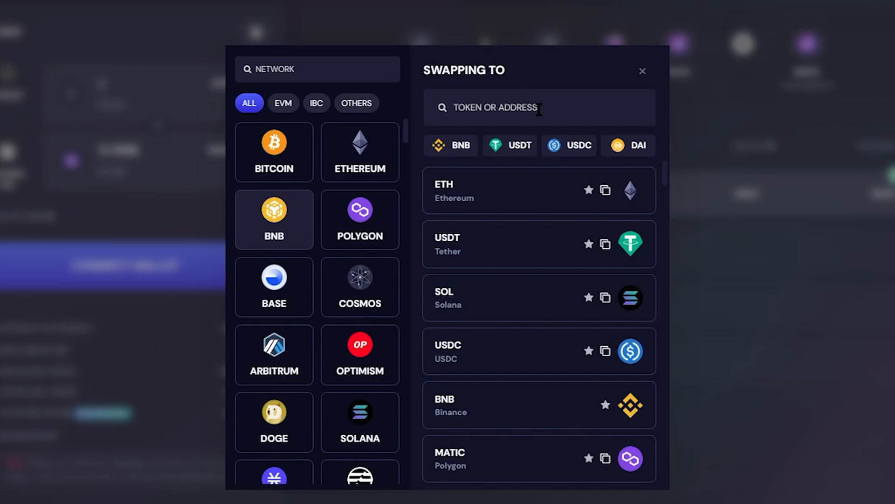
type("BNB")
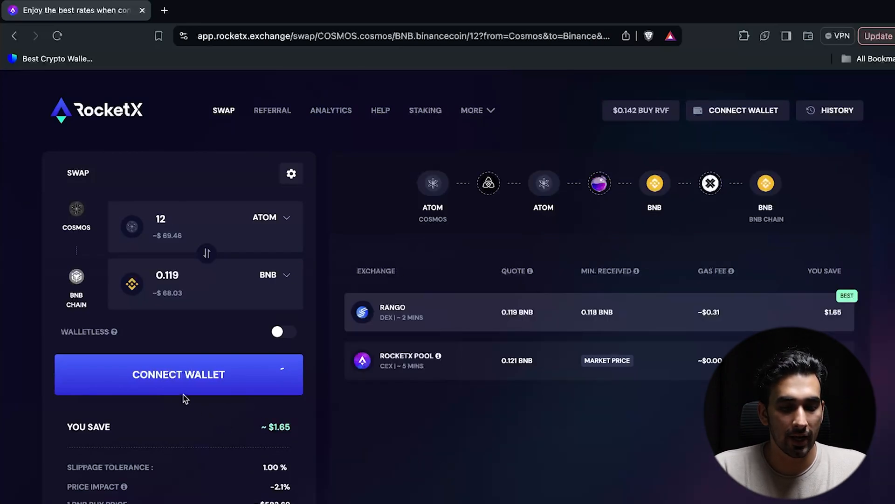
mouse_move(175, 379)
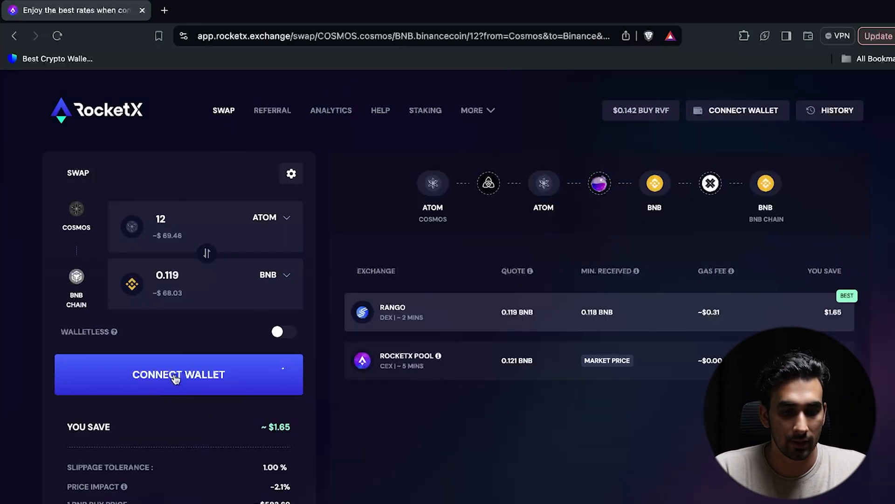
Choose Try Walletless instead of connecting a wallet for the ATOM-to-BNB swap.
left_click(178, 374)
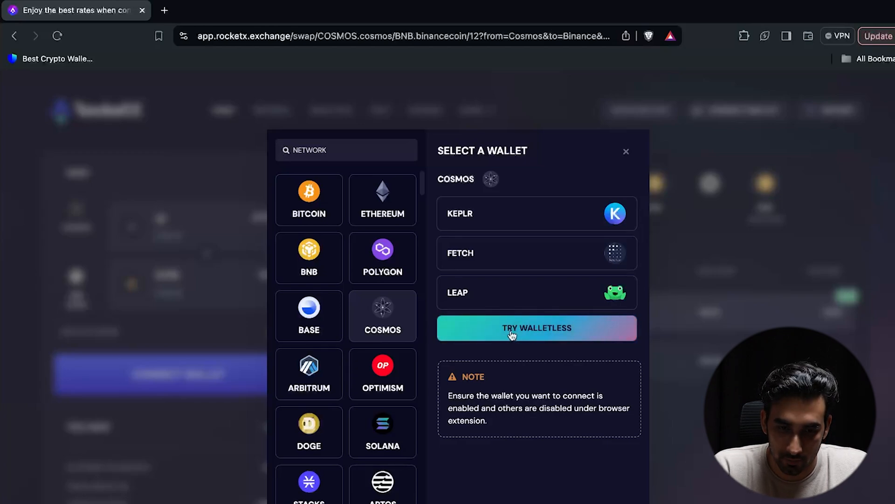
left_click(535, 327)
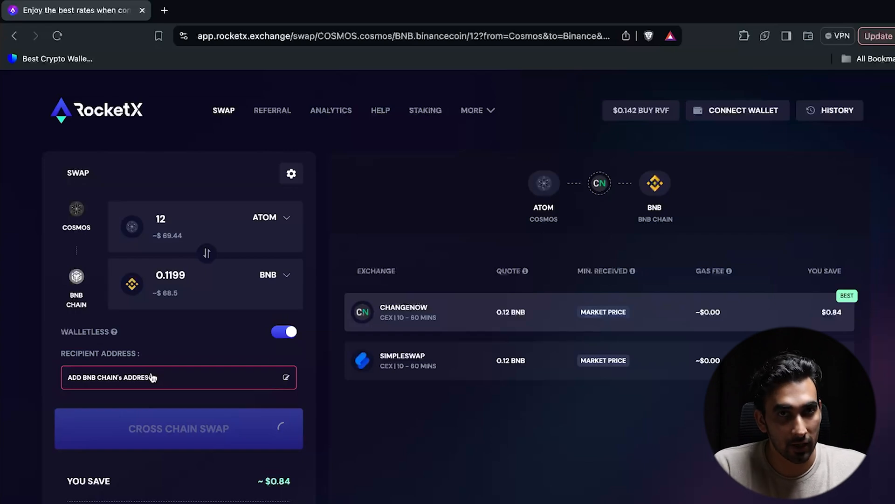
mouse_move(674, 158)
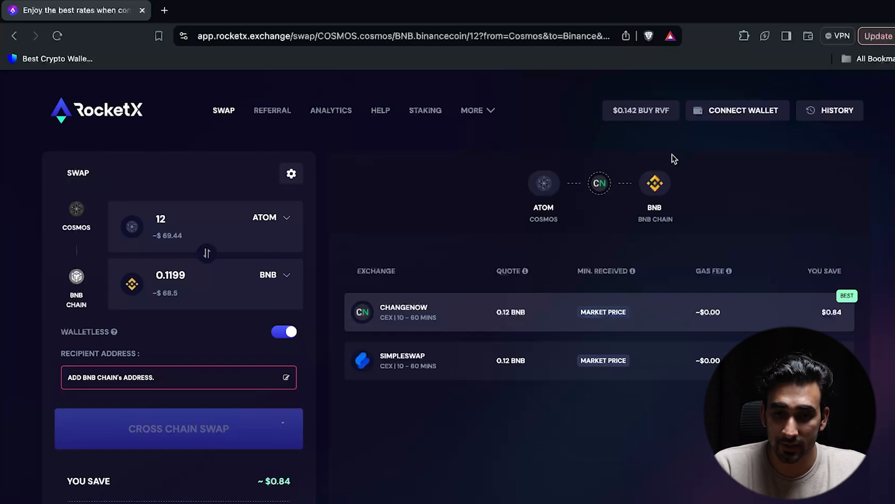
left_click(744, 35)
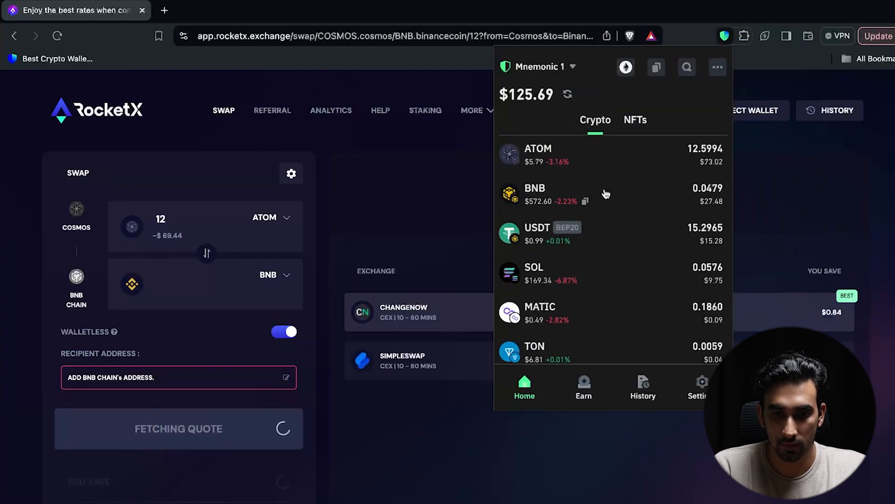
left_click(585, 201)
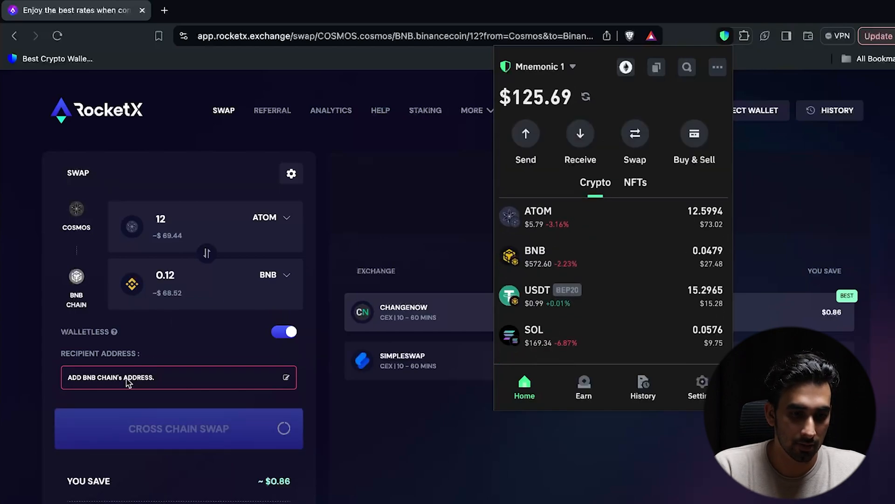
left_click(178, 377)
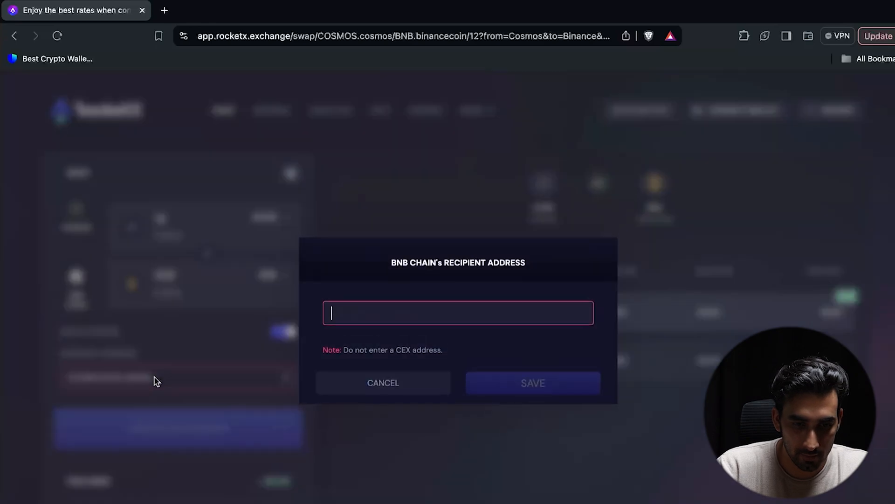
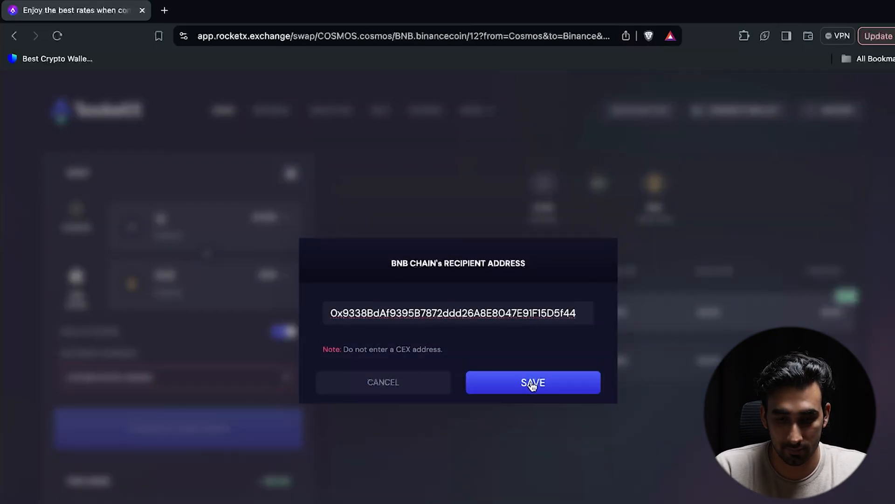
left_click(532, 382)
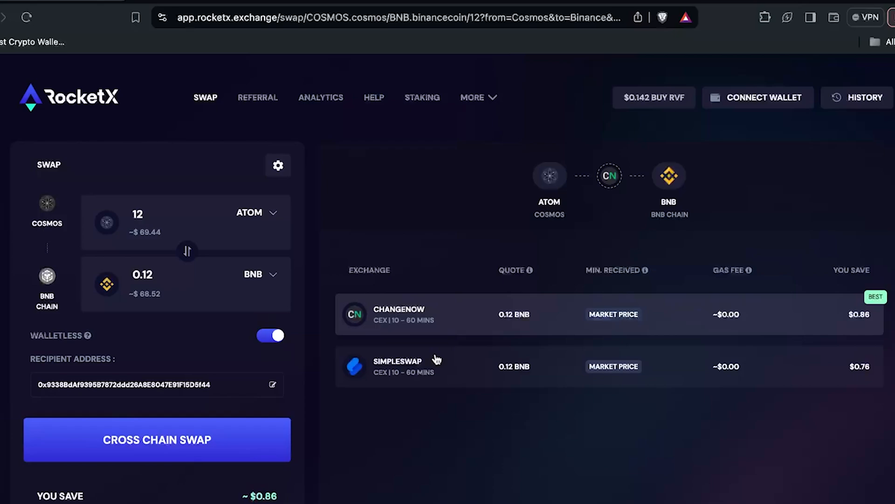
mouse_move(415, 325)
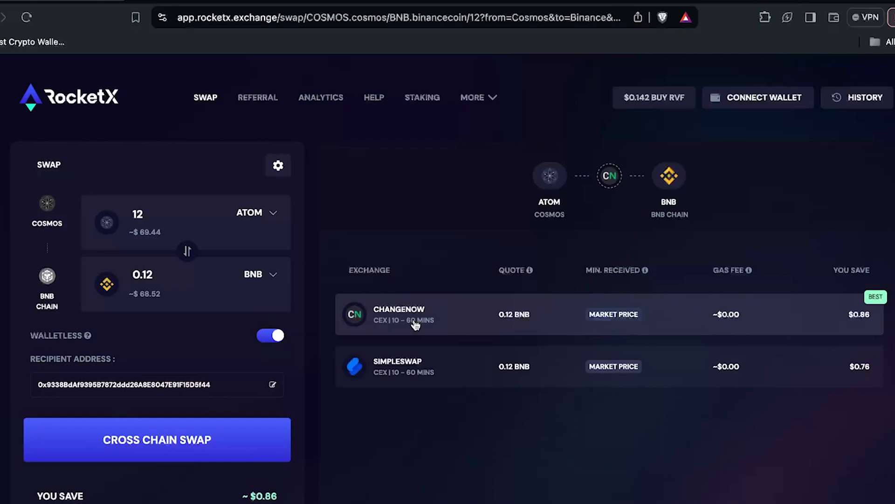
mouse_move(817, 313)
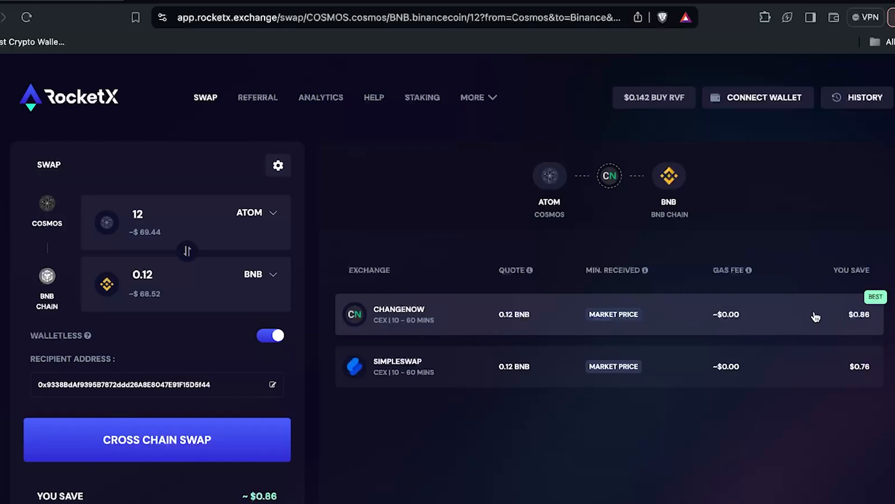
mouse_move(403, 315)
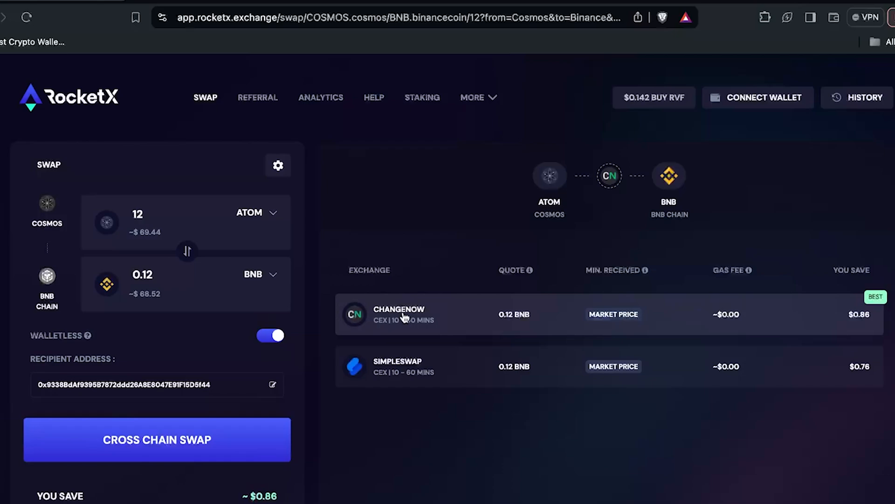
left_click(157, 439)
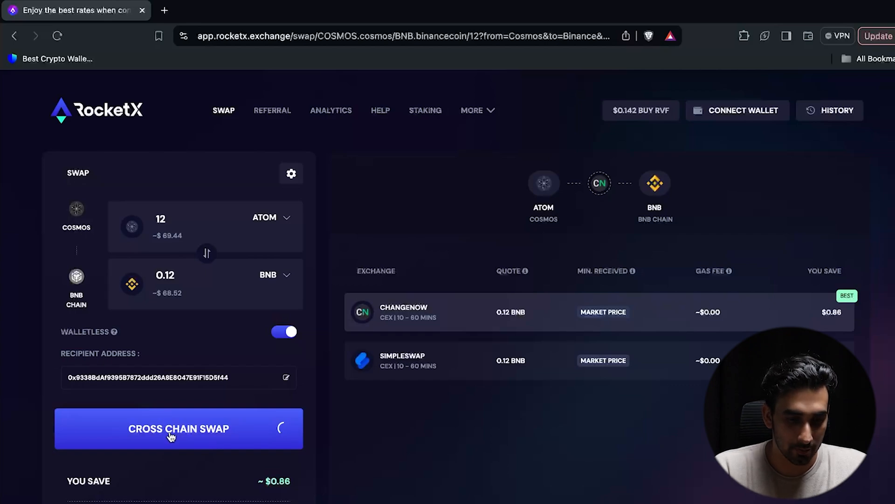
Submit the ATOM-to-BNB swap request and agree to the memo warning.
left_click(179, 428)
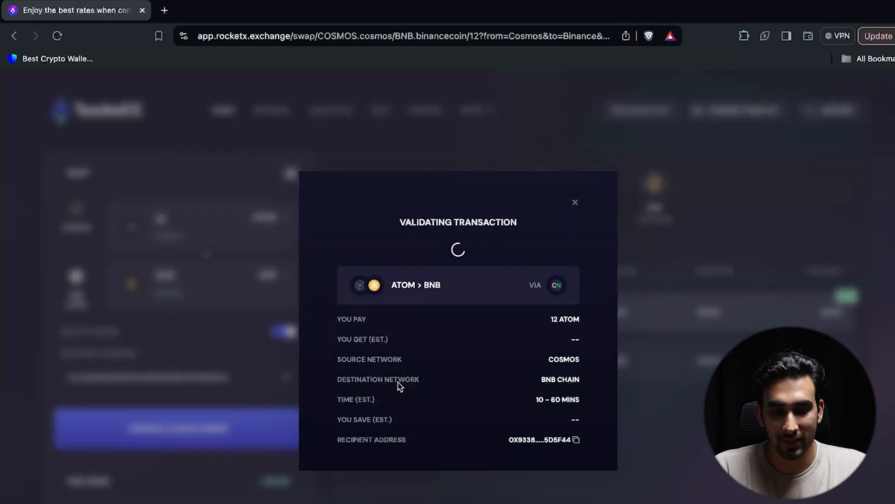
mouse_move(346, 343)
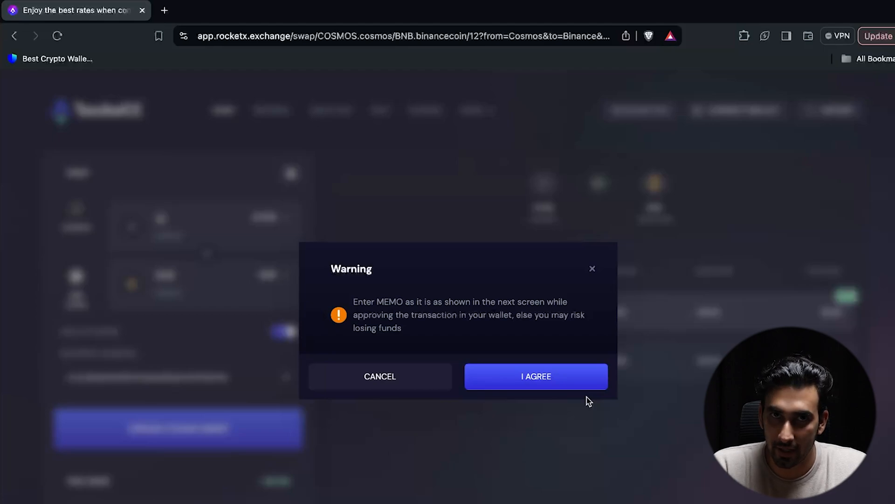
mouse_move(493, 352)
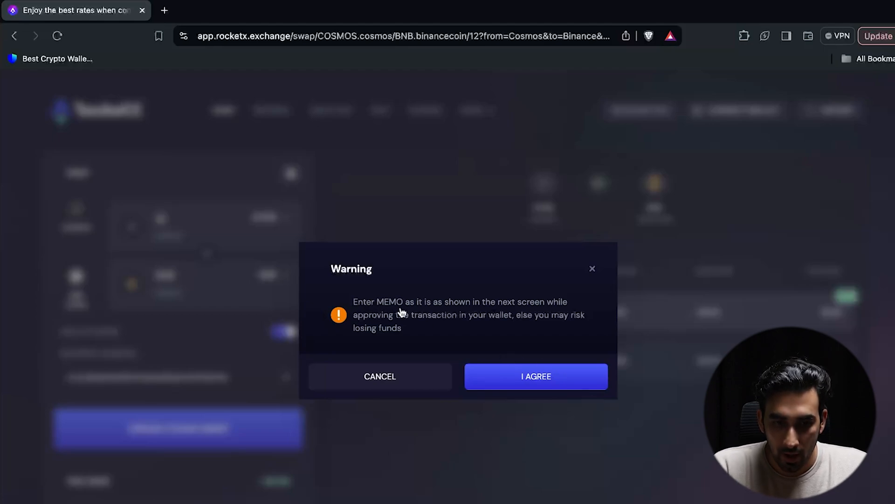
mouse_move(542, 311)
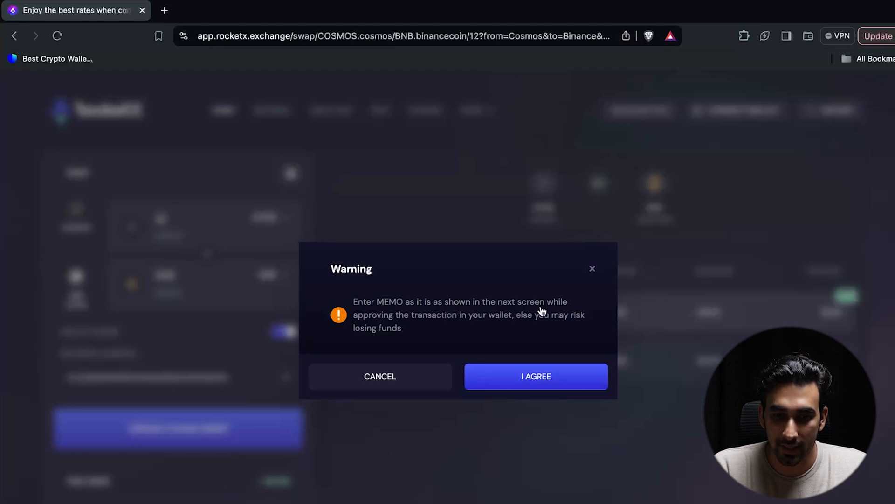
mouse_move(468, 322)
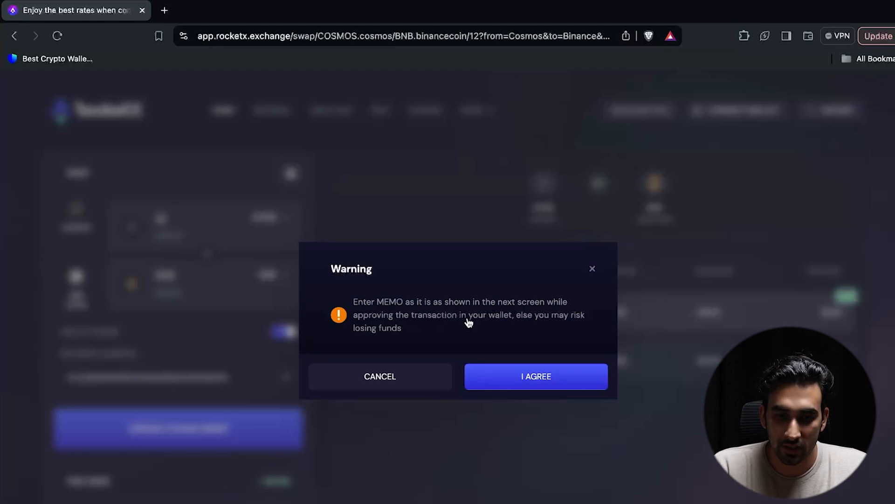
mouse_move(574, 321)
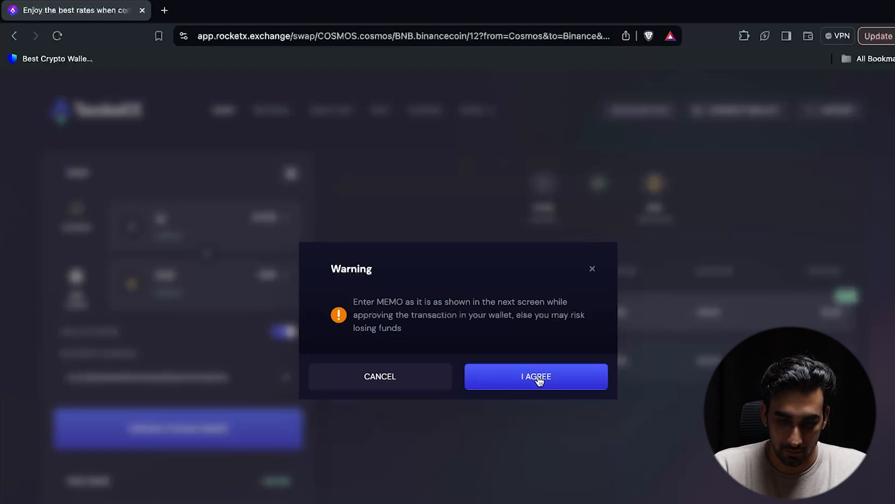
left_click(536, 376)
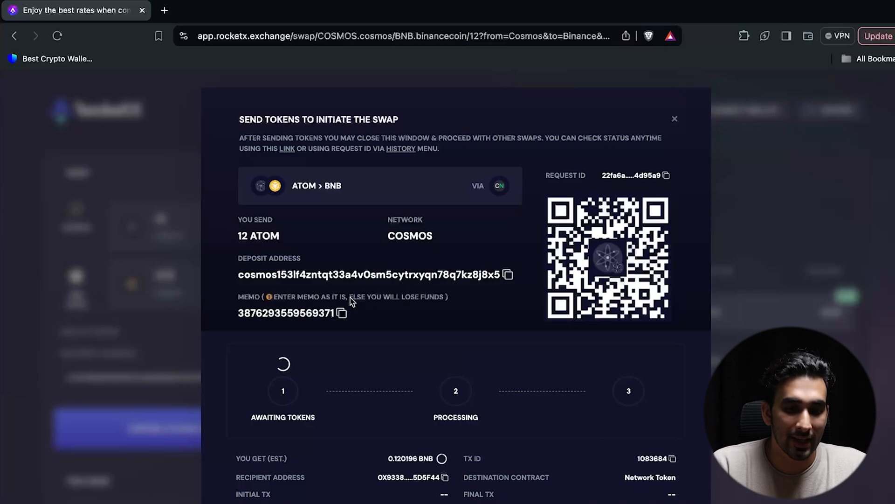
mouse_move(507, 275)
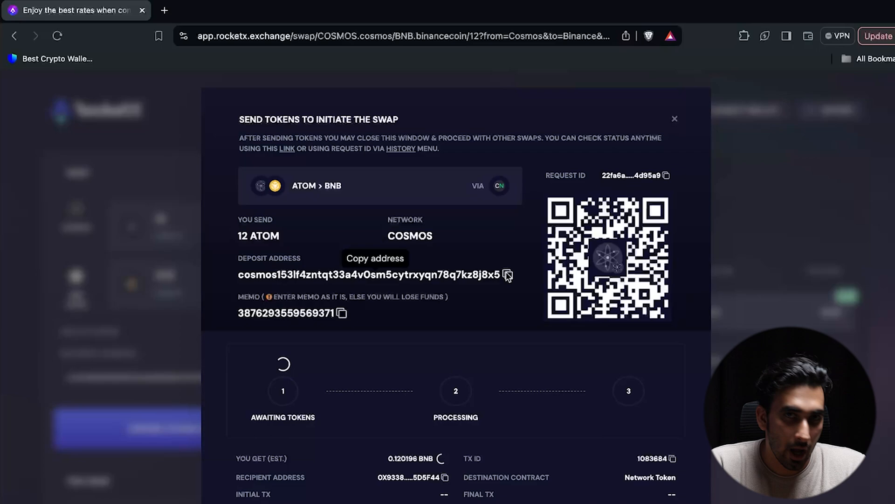
Copy the Cosmos deposit address from the Send Tokens screen.
left_click(743, 35)
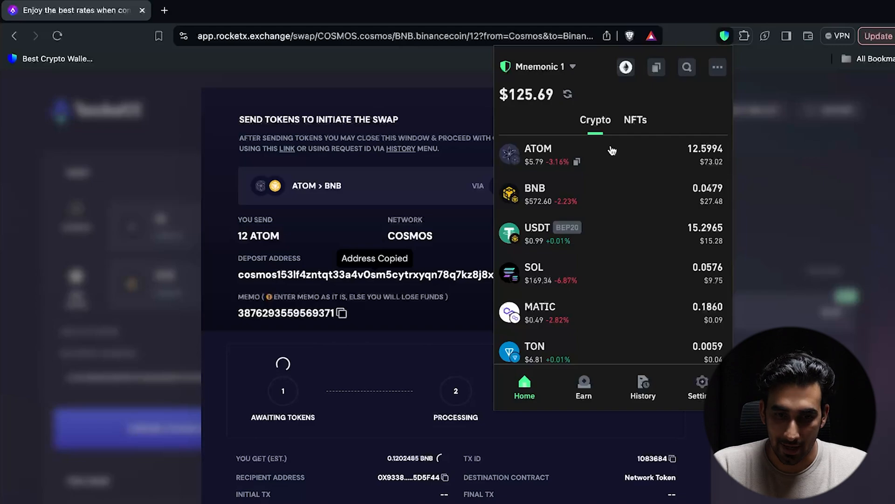
left_click(537, 154)
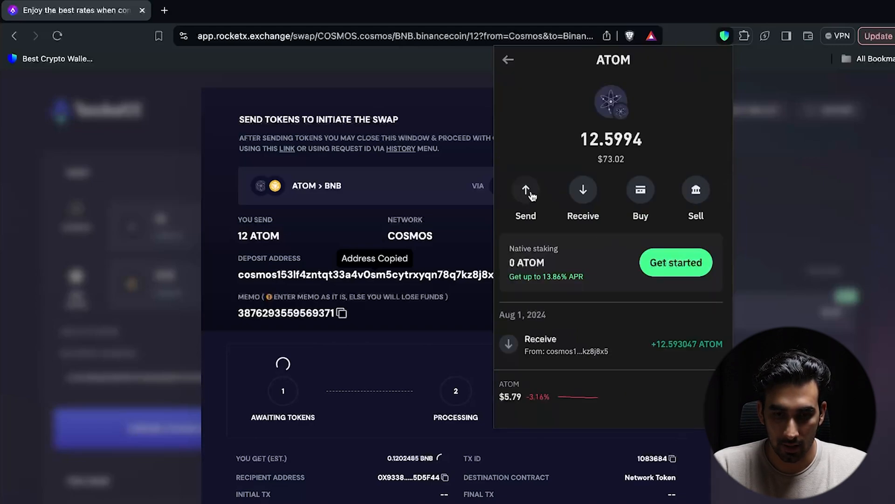
left_click(525, 194)
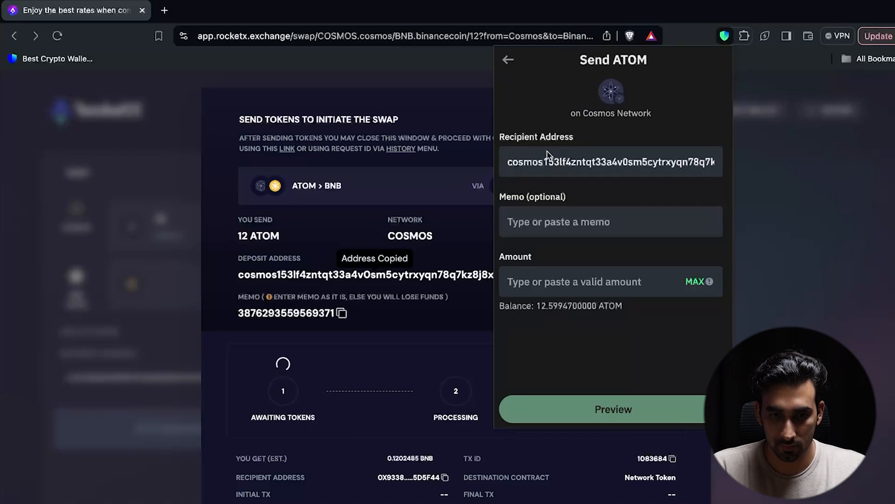
left_click(610, 221)
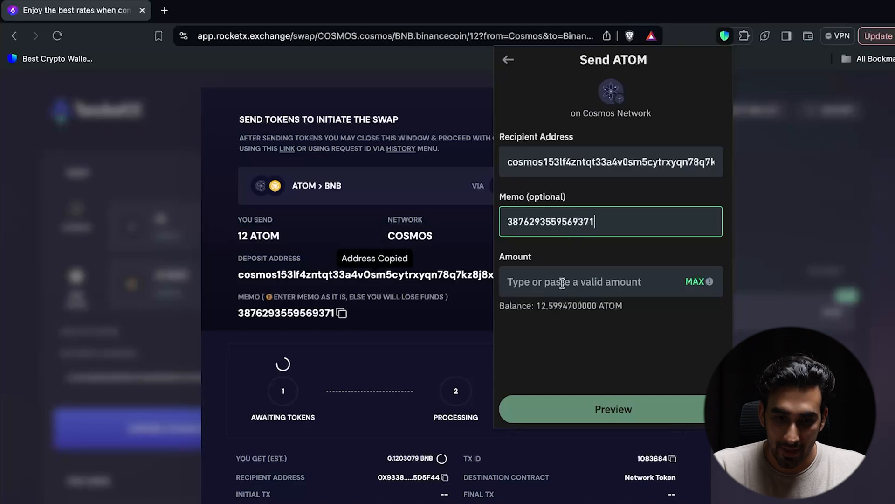
type("1")
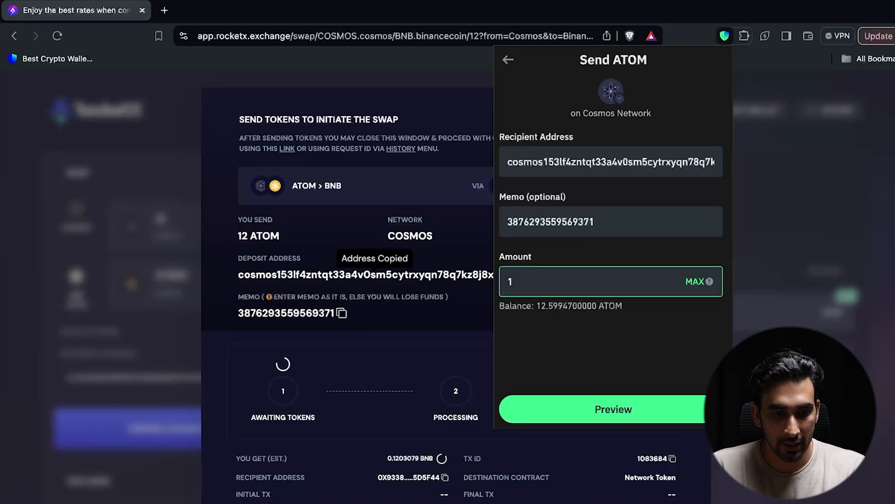
type("2")
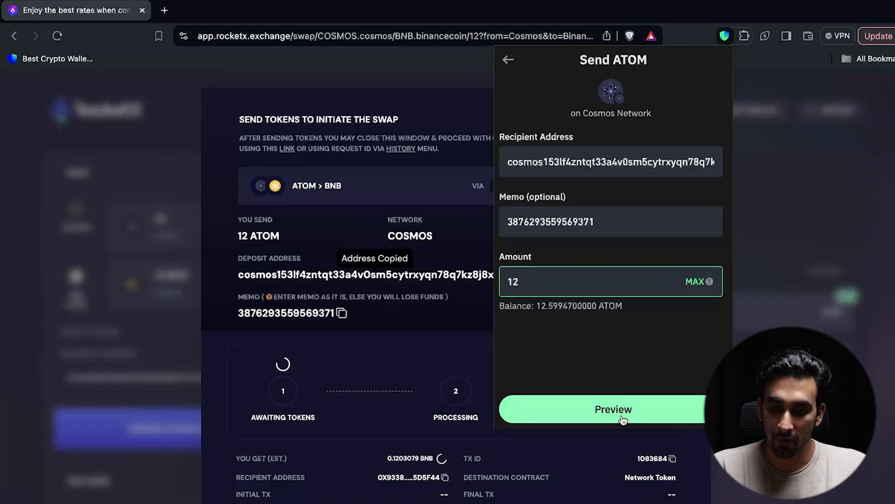
left_click(613, 409)
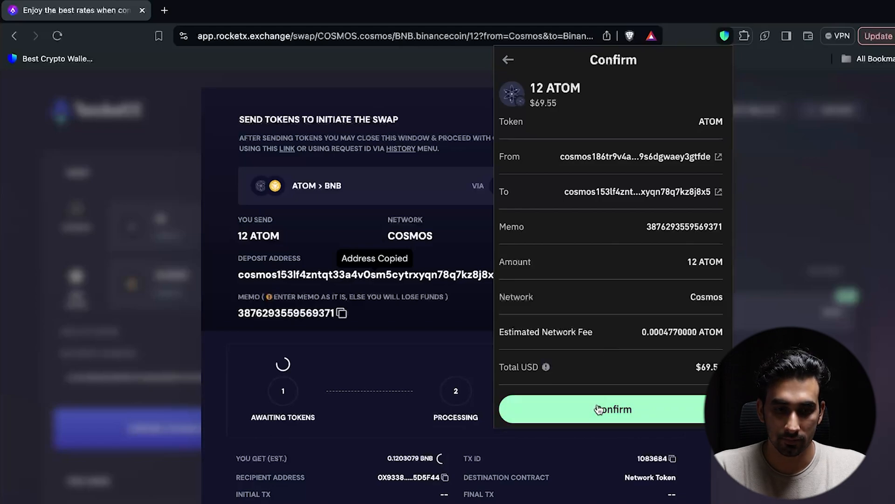
left_click(601, 409)
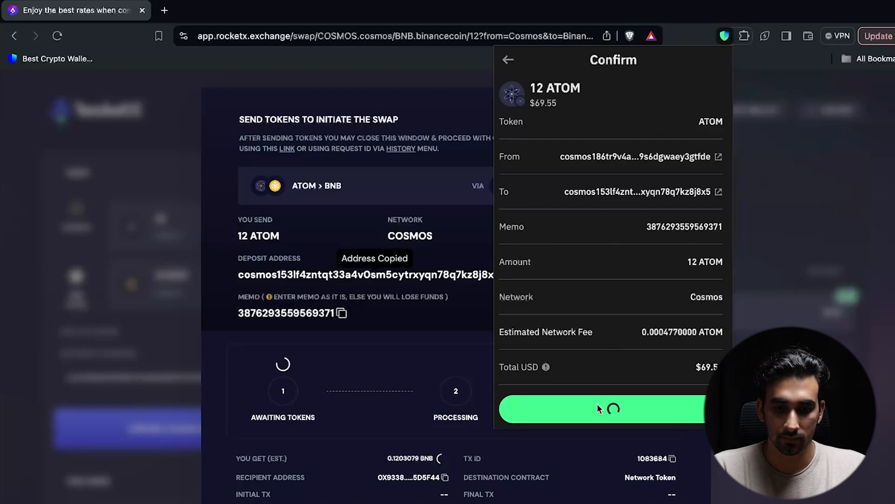
left_click(643, 406)
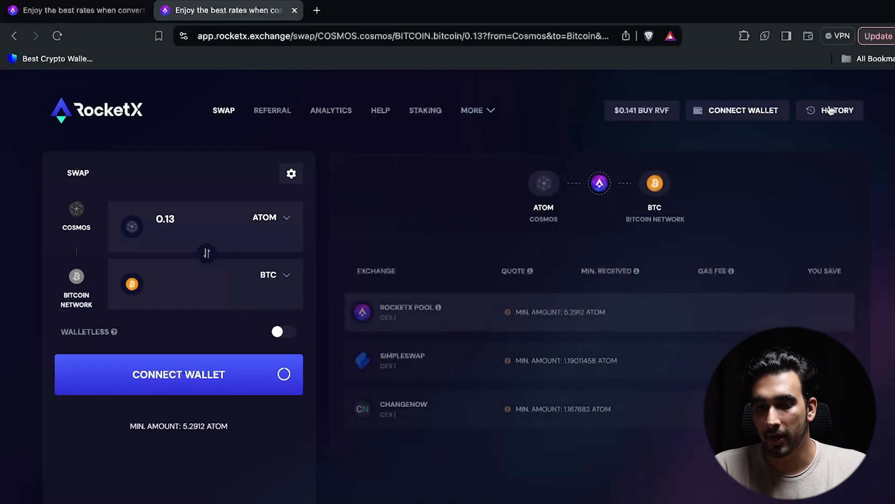
Return to the original tab, view the successful swap history, and dismiss the help desk notice.
left_click(836, 110)
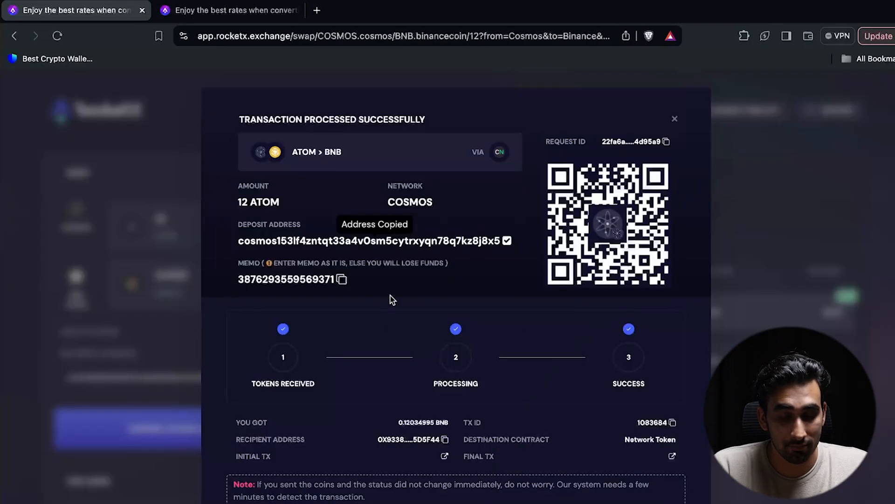
mouse_move(516, 327)
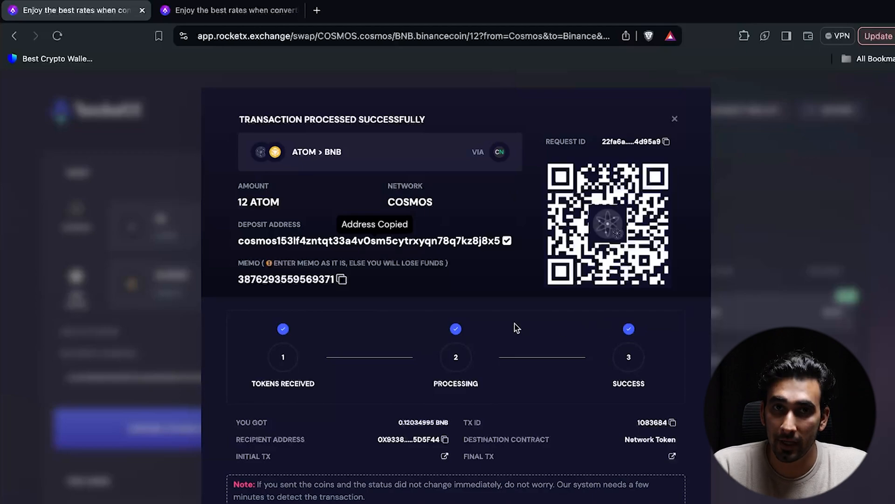
mouse_move(630, 357)
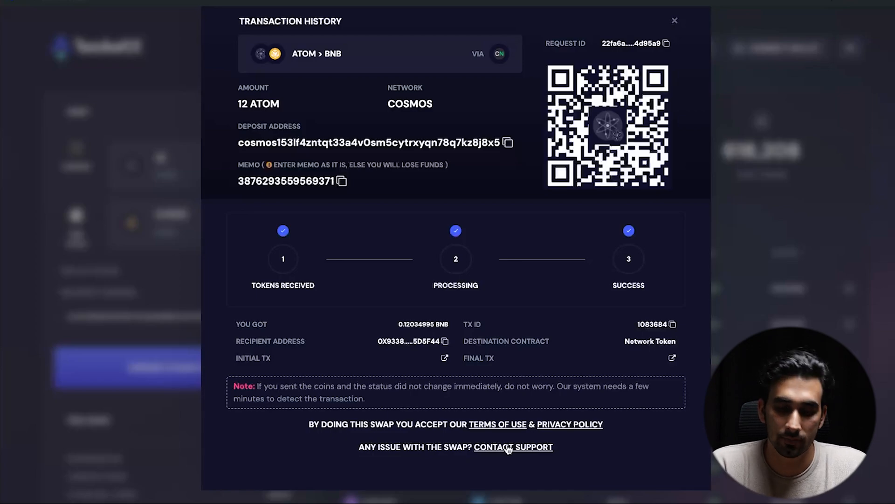
left_click(512, 447)
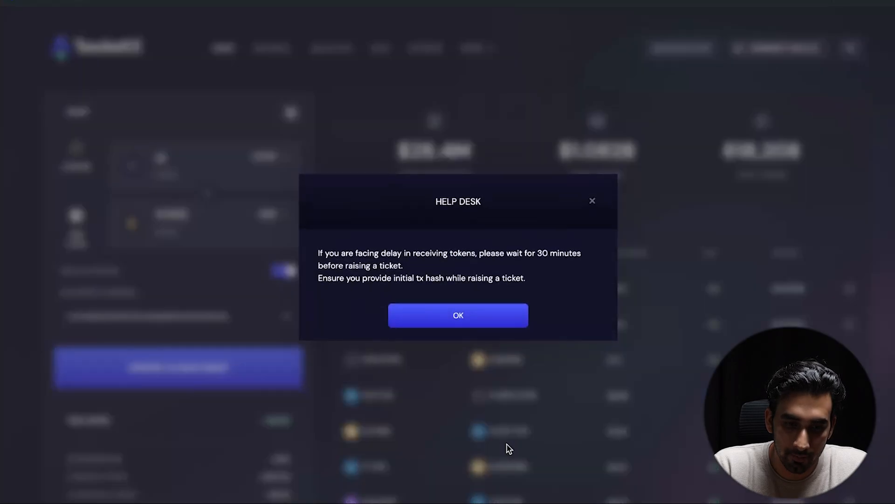
left_click(458, 315)
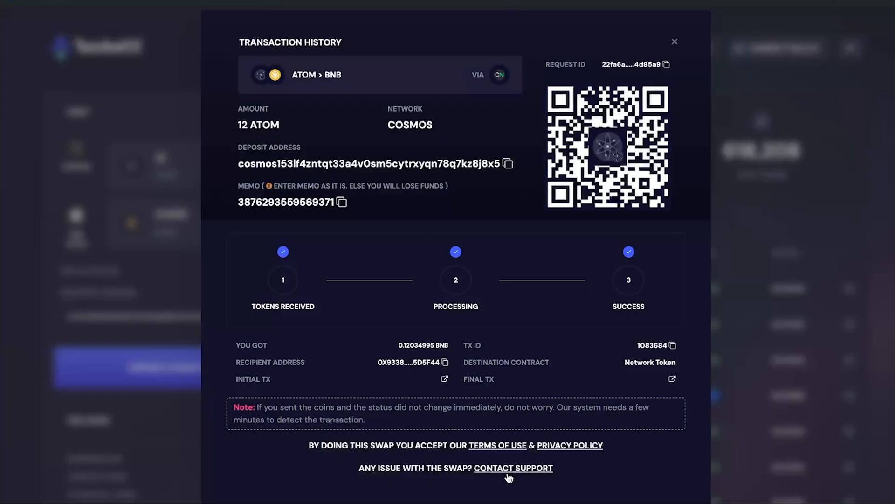
mouse_move(255, 78)
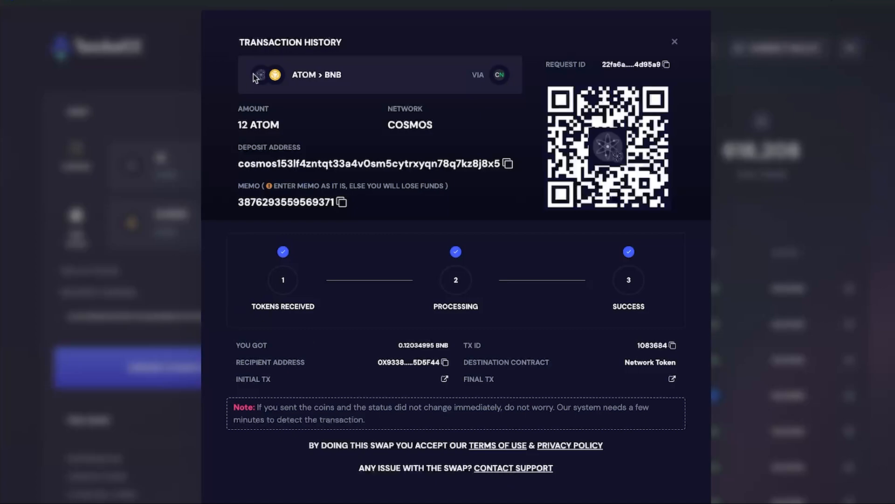